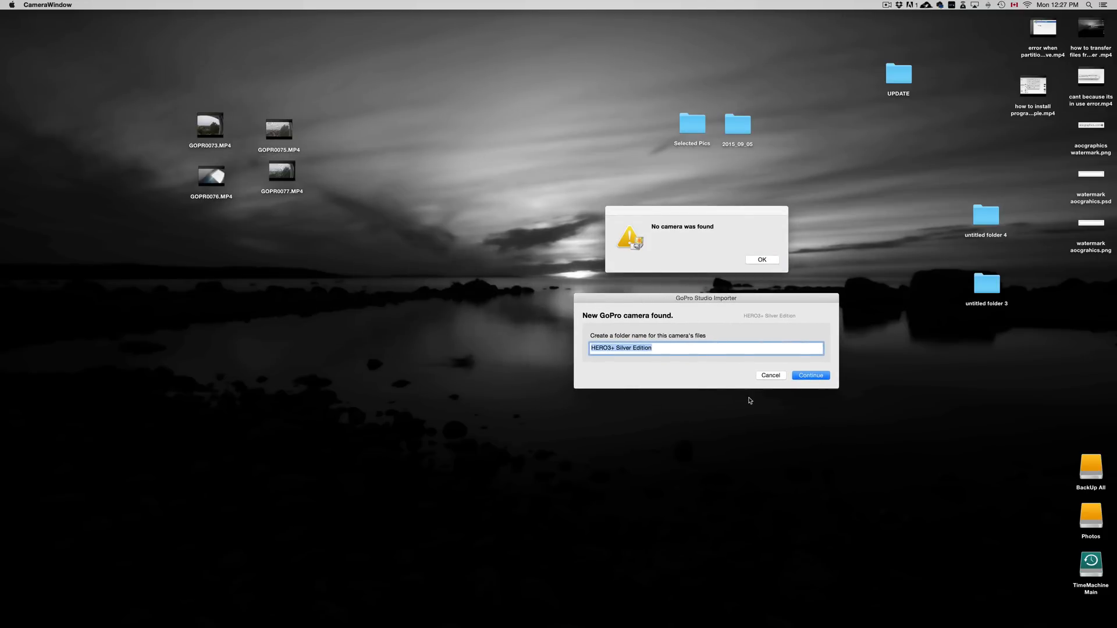
{"action": "mouse_move", "coordinate": [752, 385]}
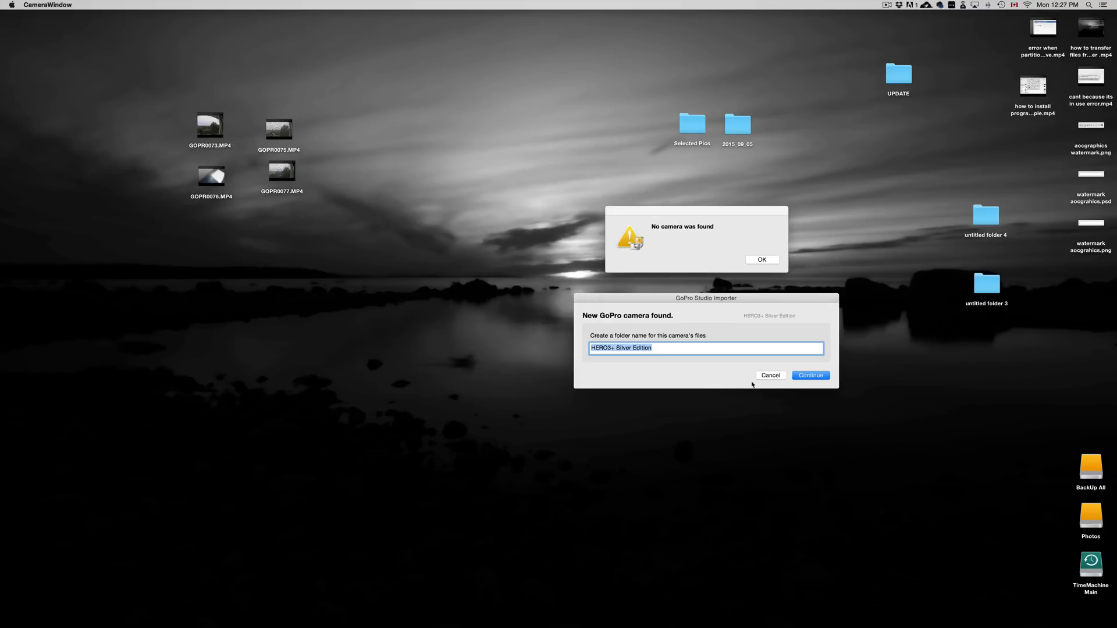
{"action": "mouse_move", "coordinate": [662, 359]}
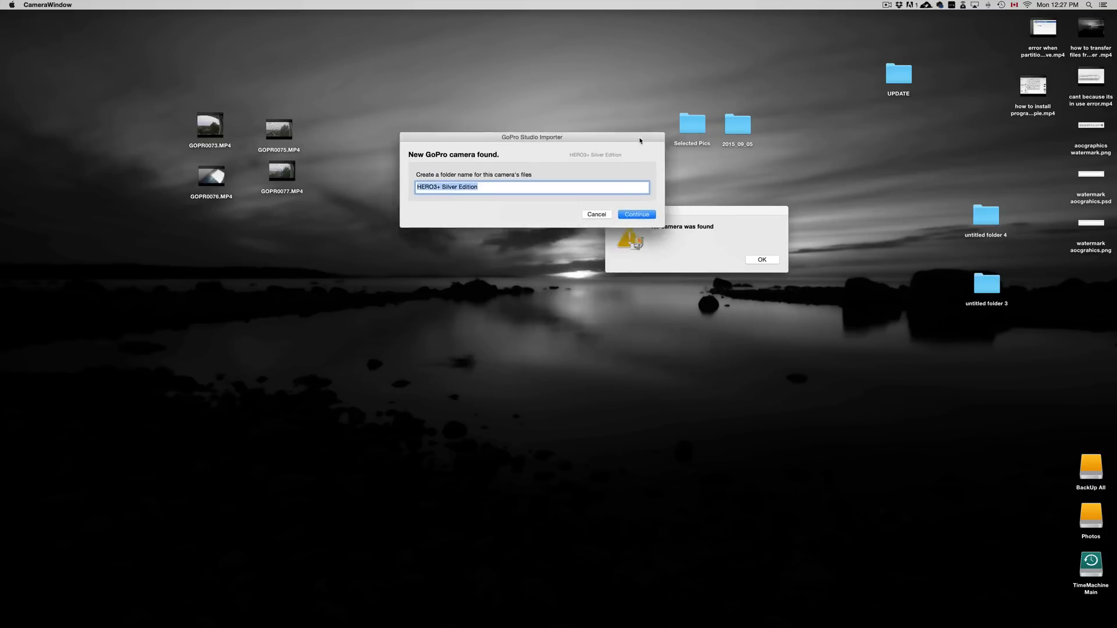
Cancel the new-camera folder prompt and dismiss the 'No camera was found' alert.
{"action": "left_click", "coordinate": [596, 214]}
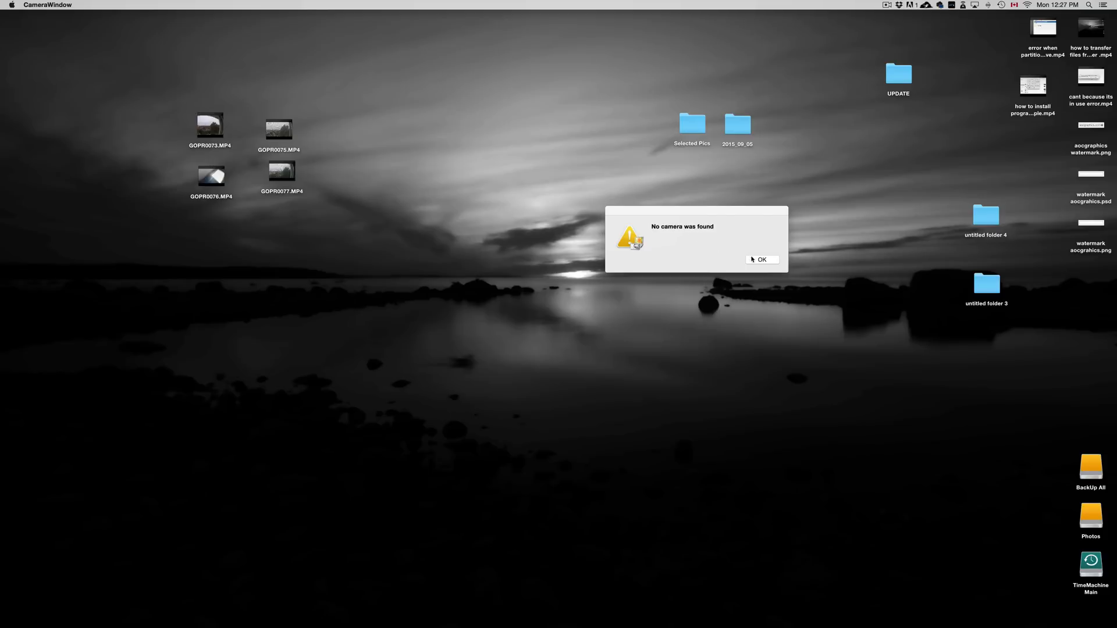
{"action": "left_click", "coordinate": [762, 260]}
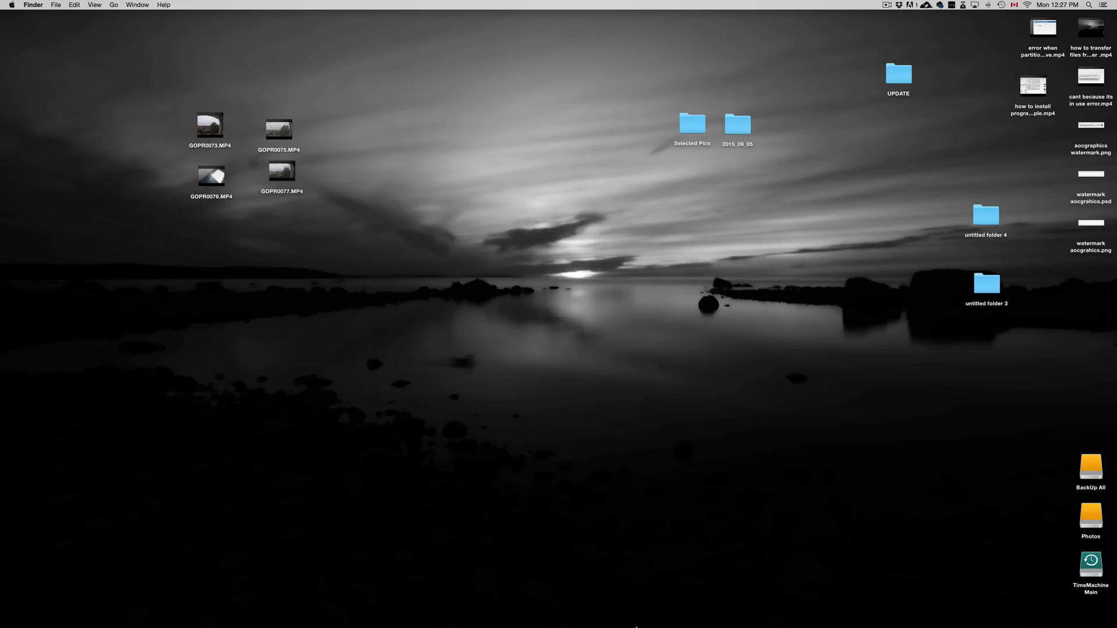
{"action": "left_click", "coordinate": [47, 609]}
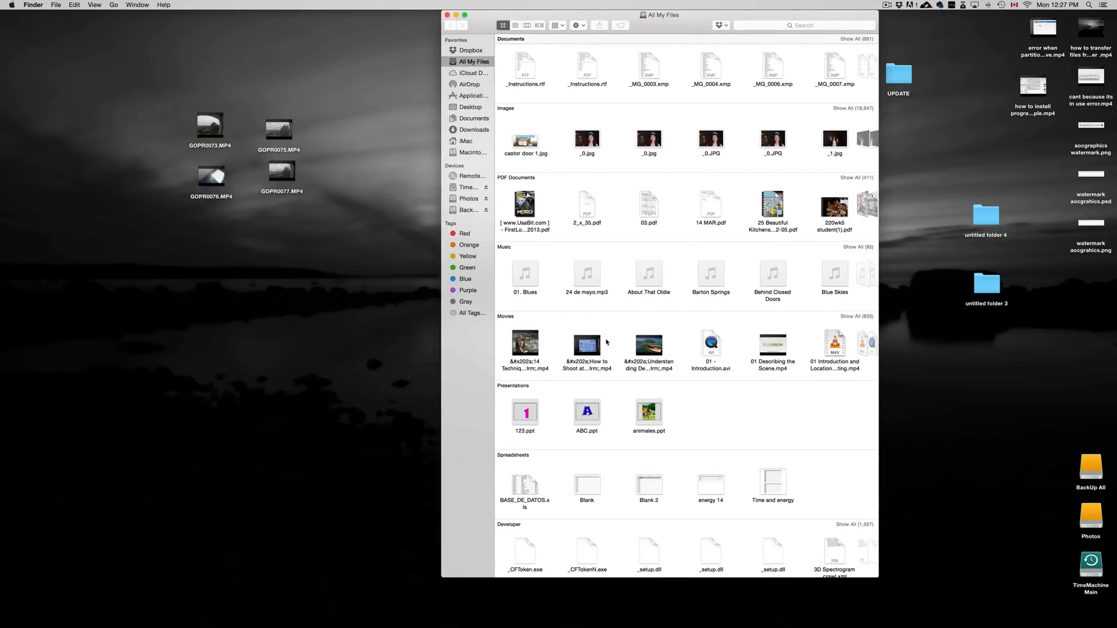
{"action": "mouse_move", "coordinate": [481, 164]}
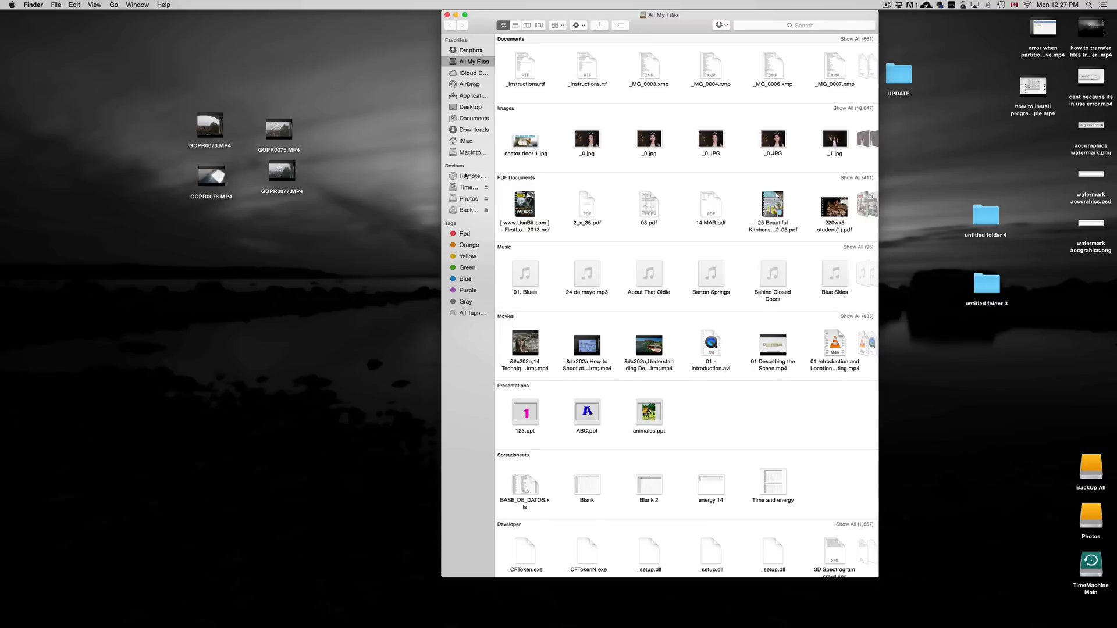
{"action": "mouse_move", "coordinate": [450, 22]}
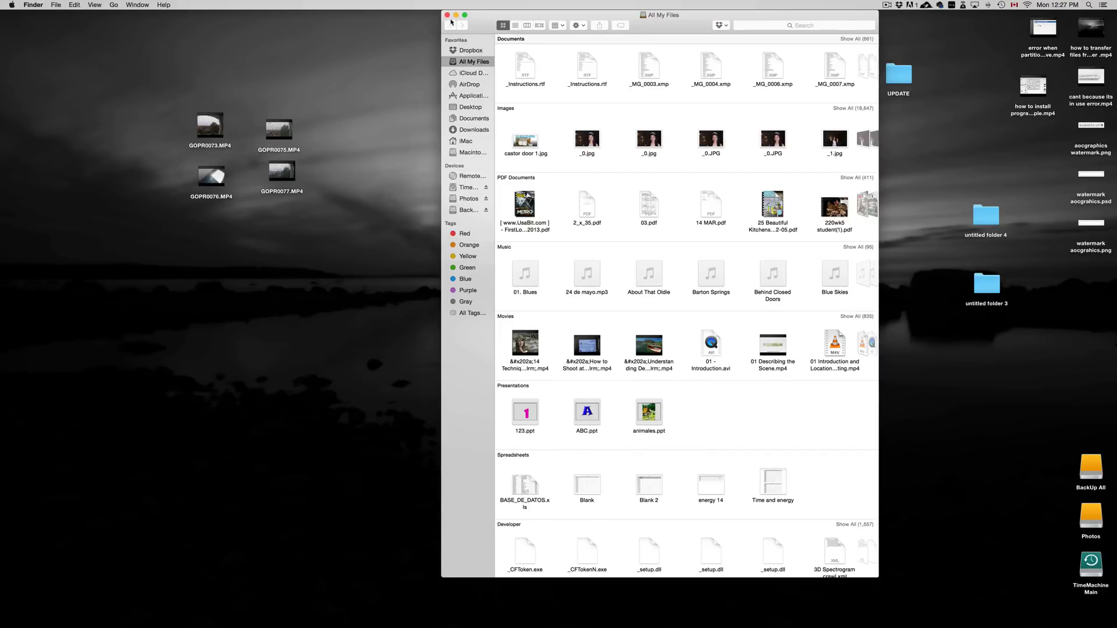
{"action": "left_click", "coordinate": [447, 15]}
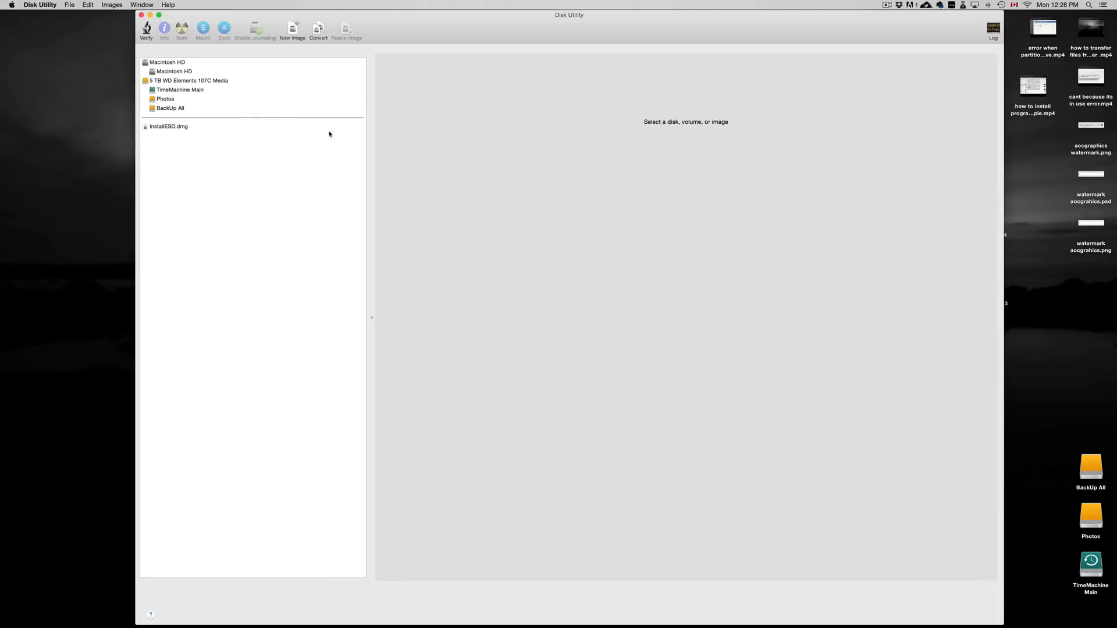
{"action": "mouse_move", "coordinate": [220, 72]}
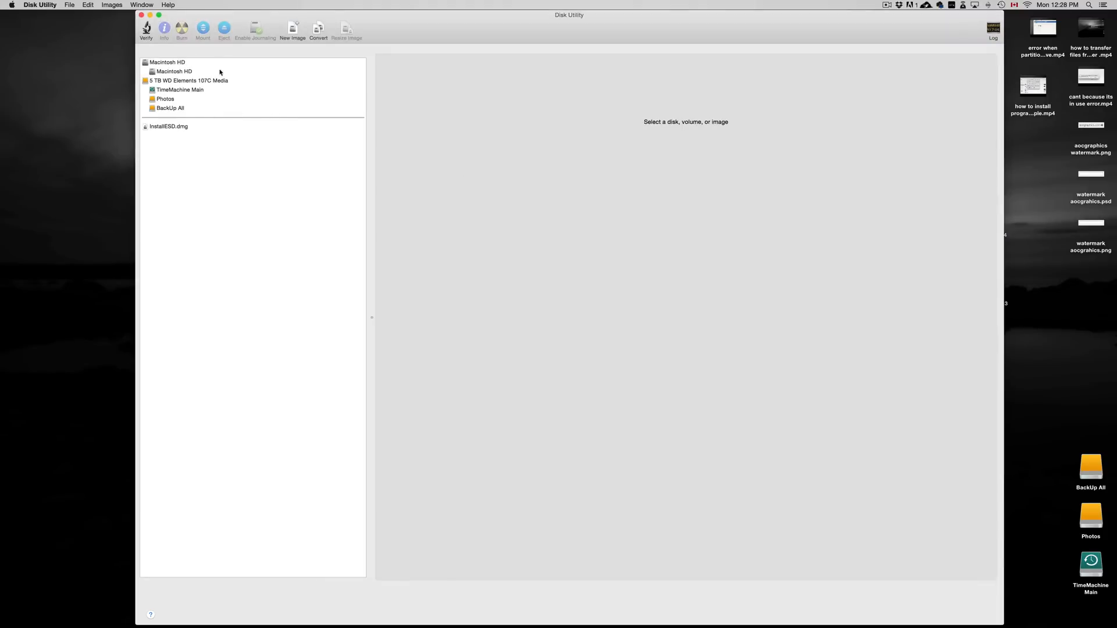
{"action": "mouse_move", "coordinate": [212, 101]}
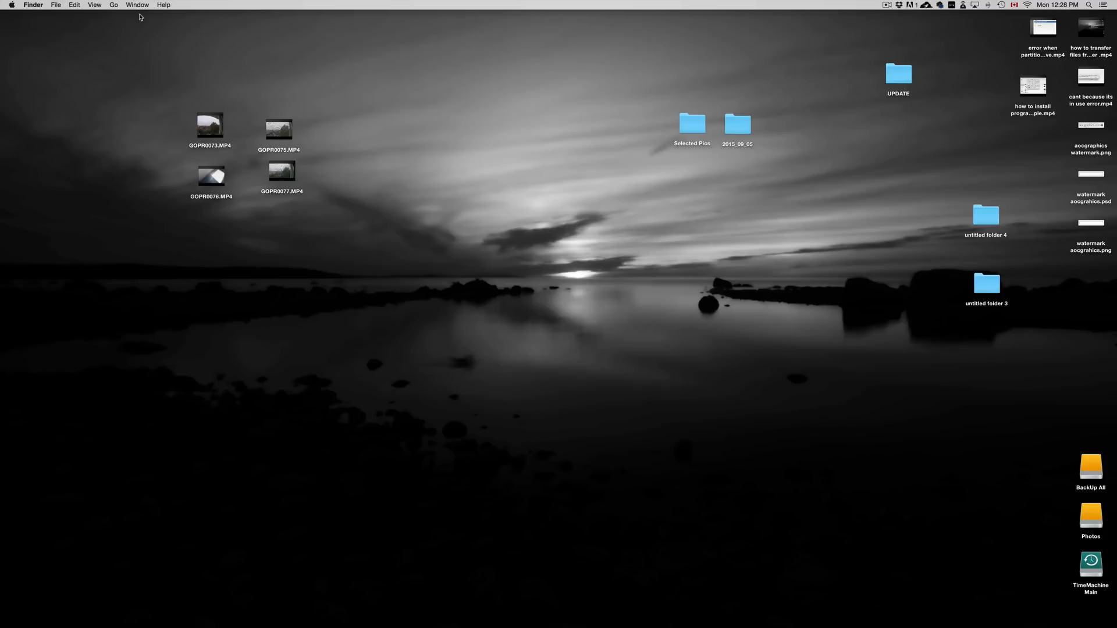
{"action": "mouse_move", "coordinate": [403, 609]}
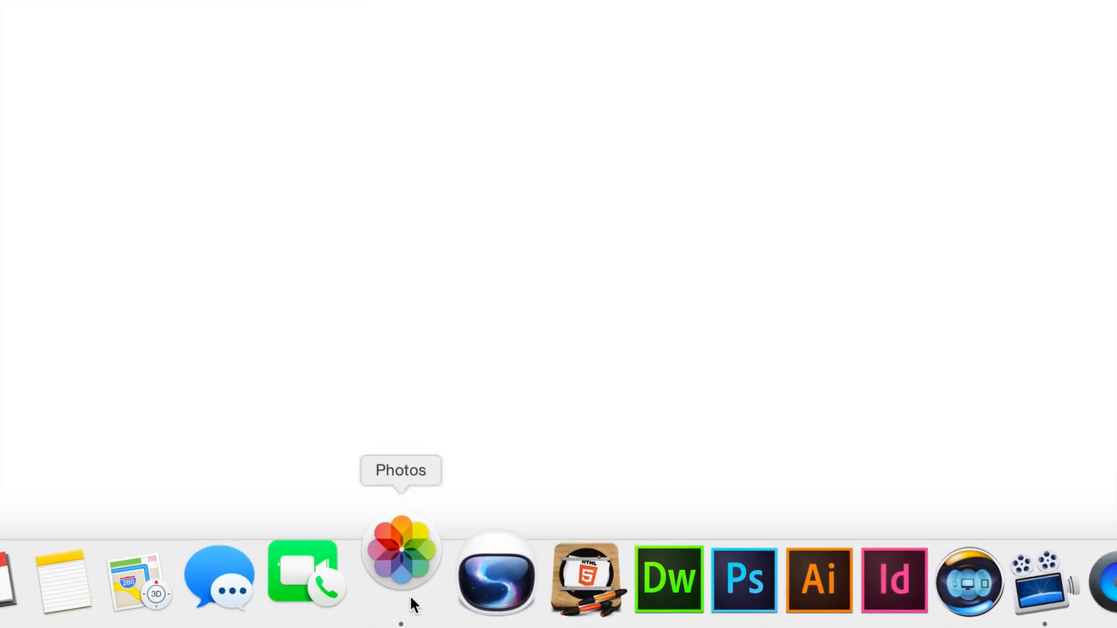
Launch Photos from the Dock and switch to the Import view for the GoPro camera.
{"action": "left_click", "coordinate": [400, 549]}
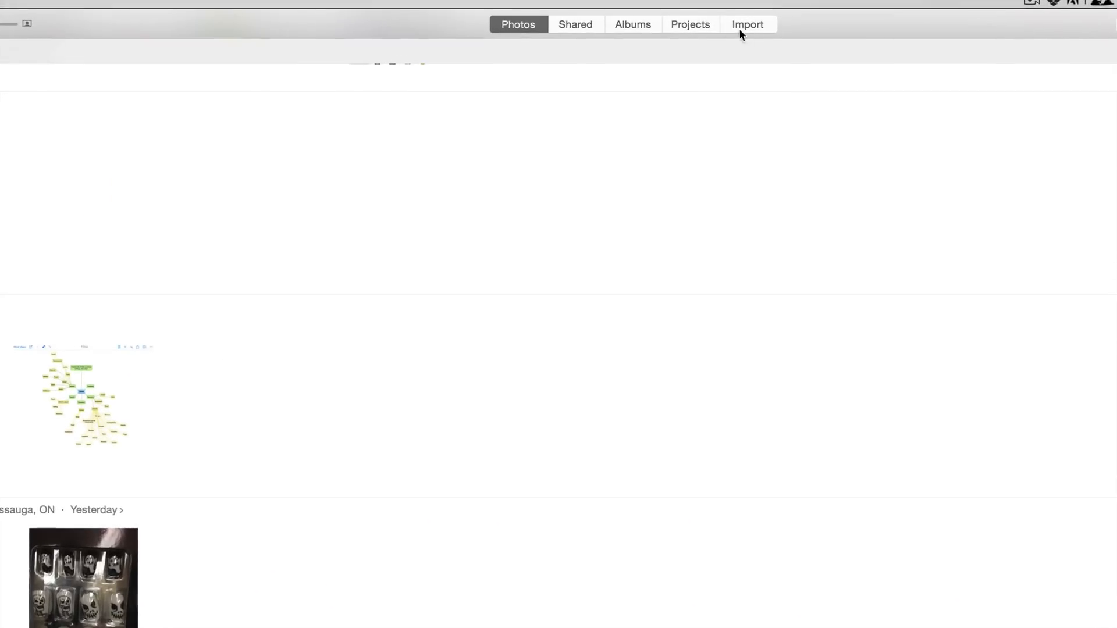
{"action": "left_click", "coordinate": [747, 24]}
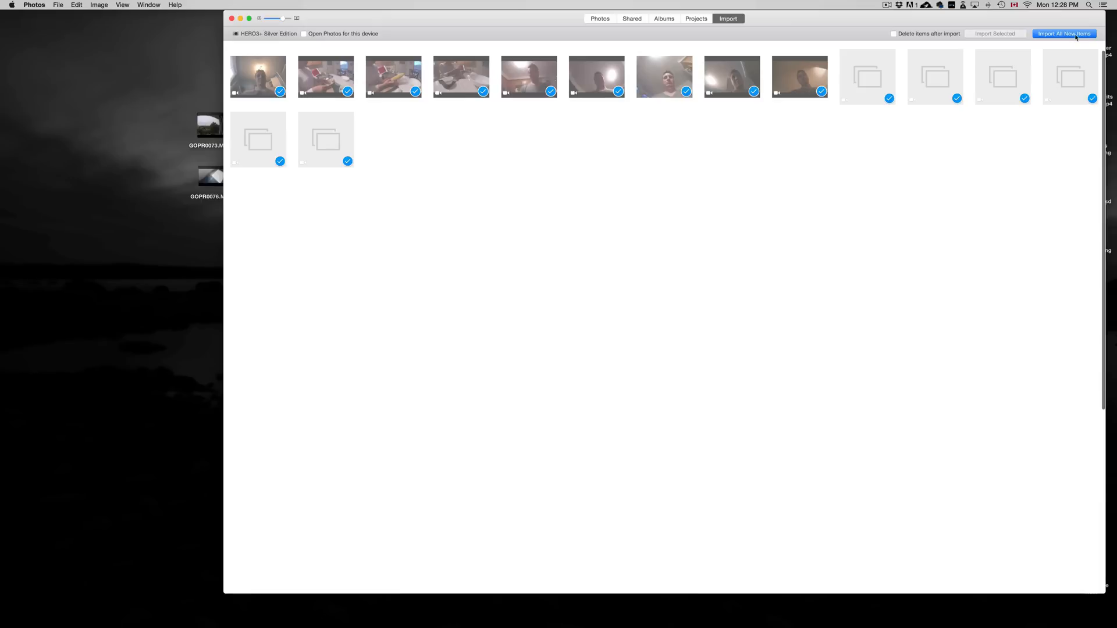
{"action": "mouse_move", "coordinate": [882, 609]}
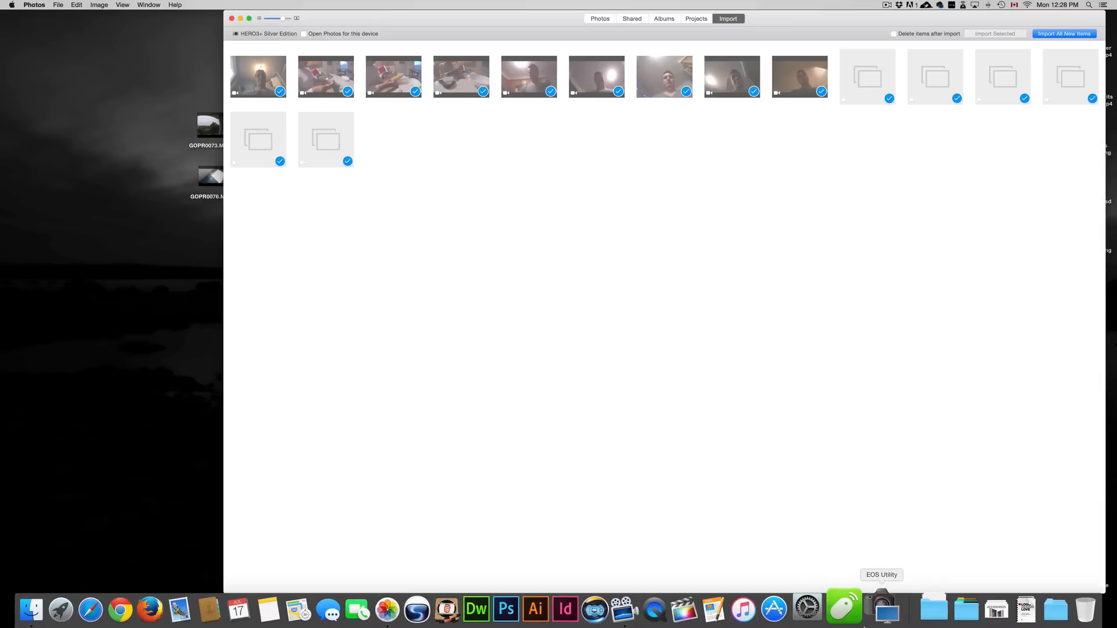
{"action": "mouse_move", "coordinate": [823, 609]}
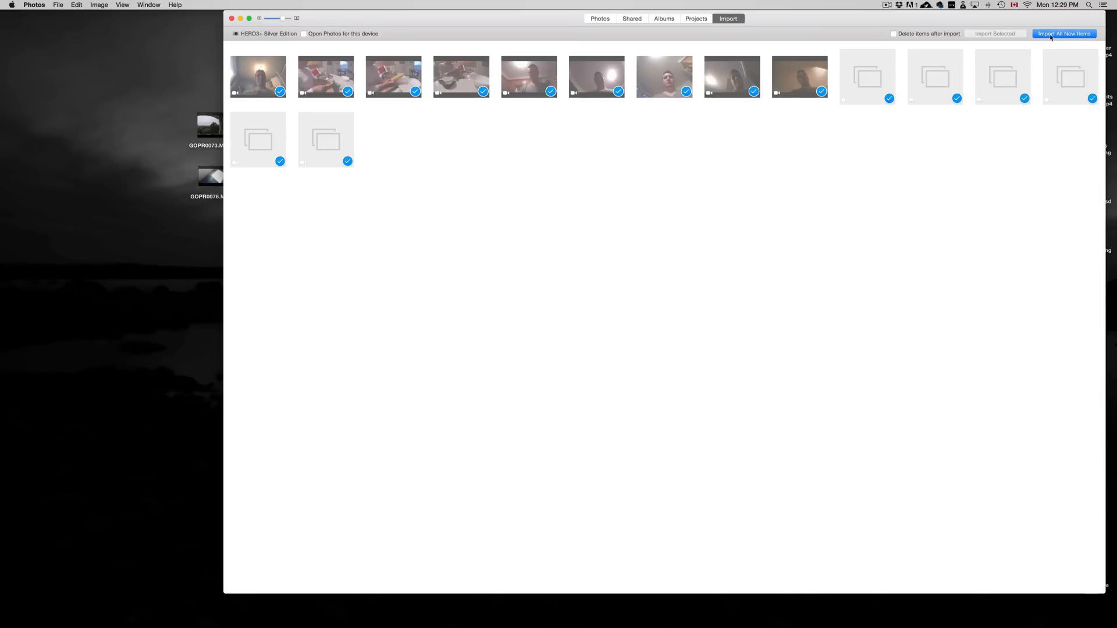
Import all new items from the camera into the Photos library.
{"action": "left_click", "coordinate": [1064, 33]}
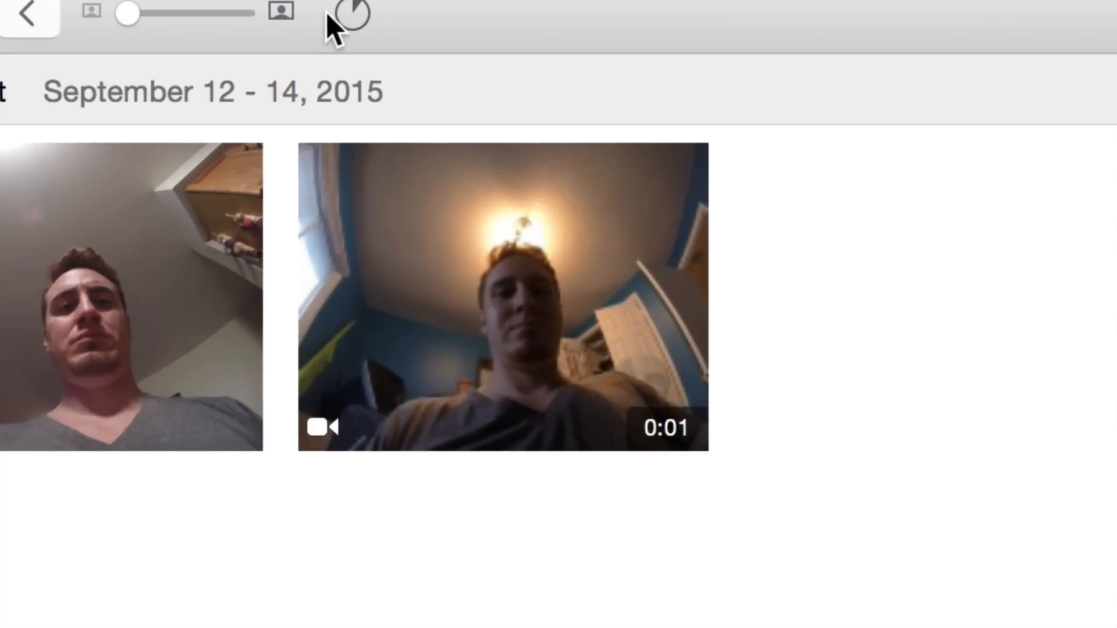
Select the recently imported items and reach Export from the File menu.
{"action": "left_click", "coordinate": [349, 14]}
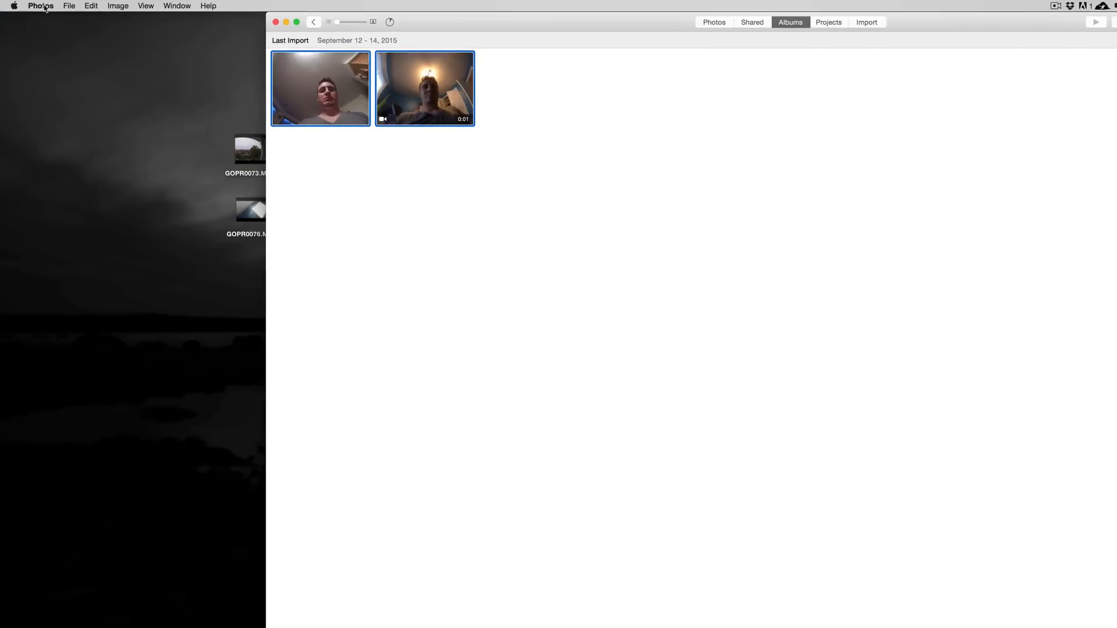
{"action": "left_click", "coordinate": [68, 6]}
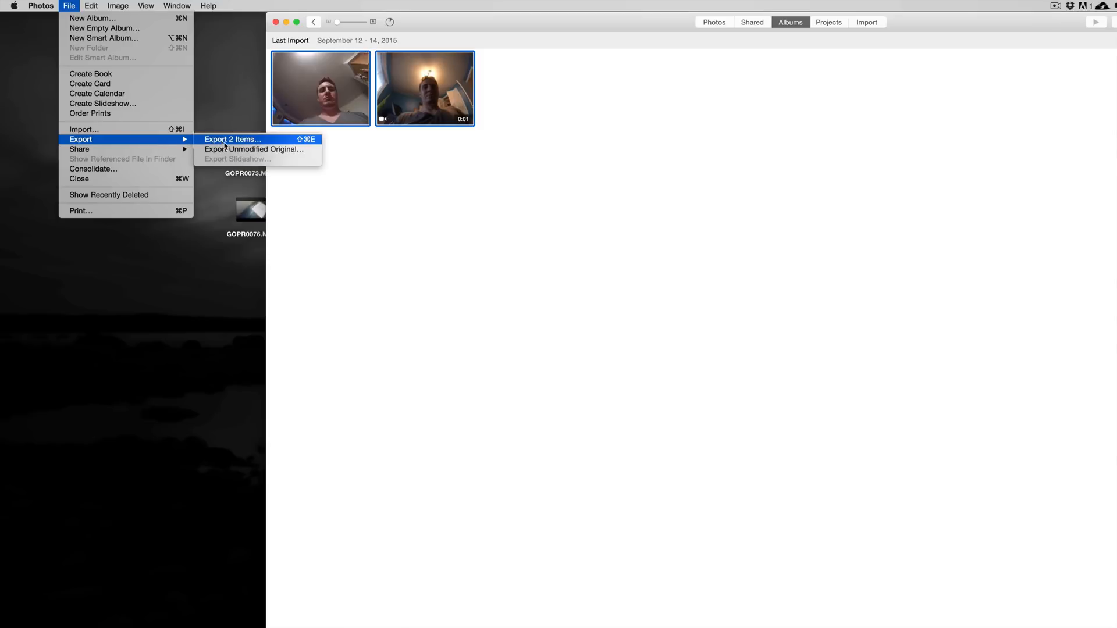
{"action": "mouse_move", "coordinate": [258, 143]}
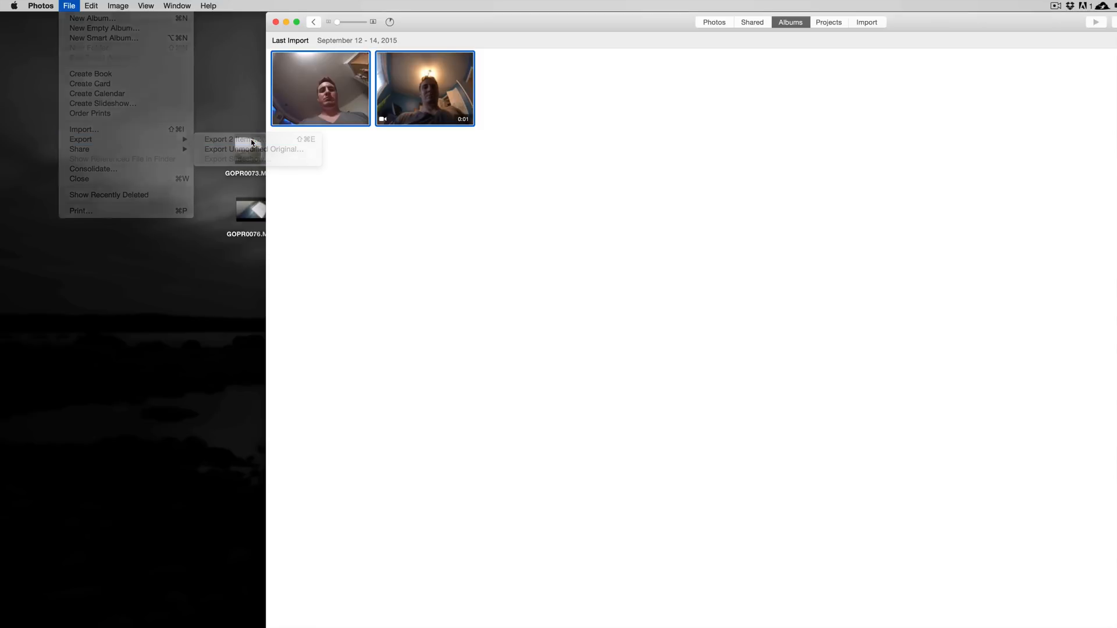
Export the two items keeping JPEG photo format and 4K movie quality.
{"action": "left_click", "coordinate": [228, 139]}
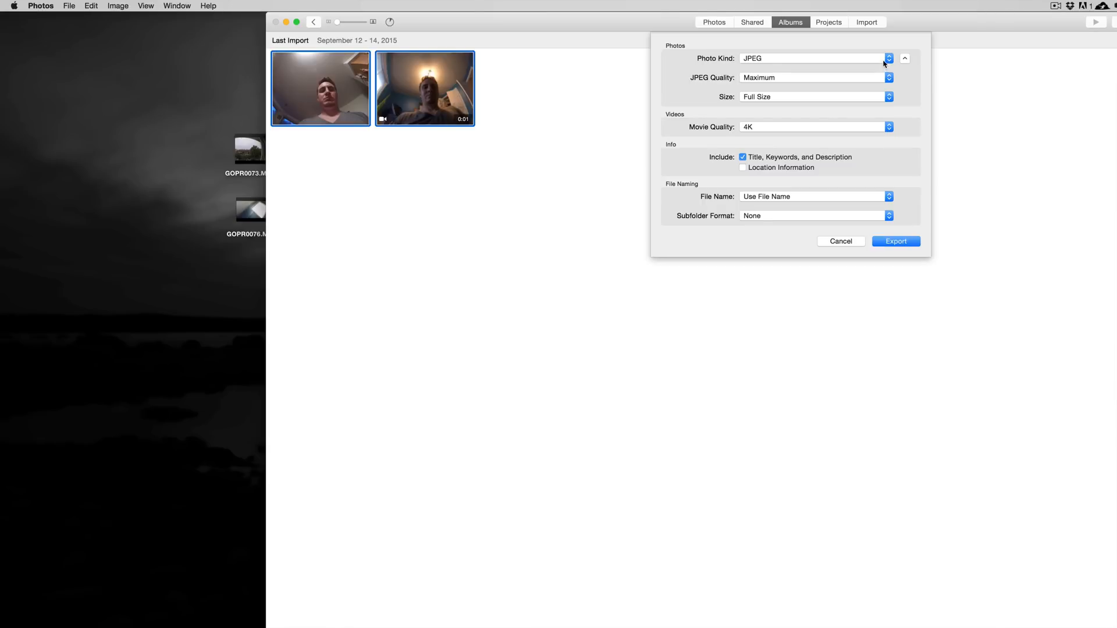
{"action": "left_click", "coordinate": [887, 58]}
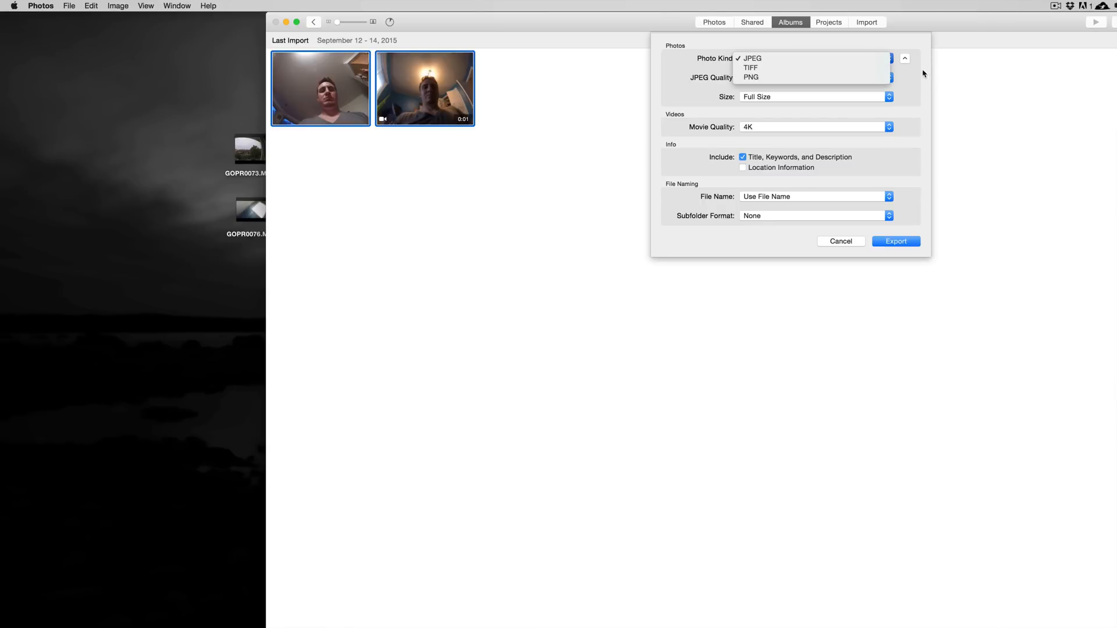
{"action": "left_click", "coordinate": [752, 58]}
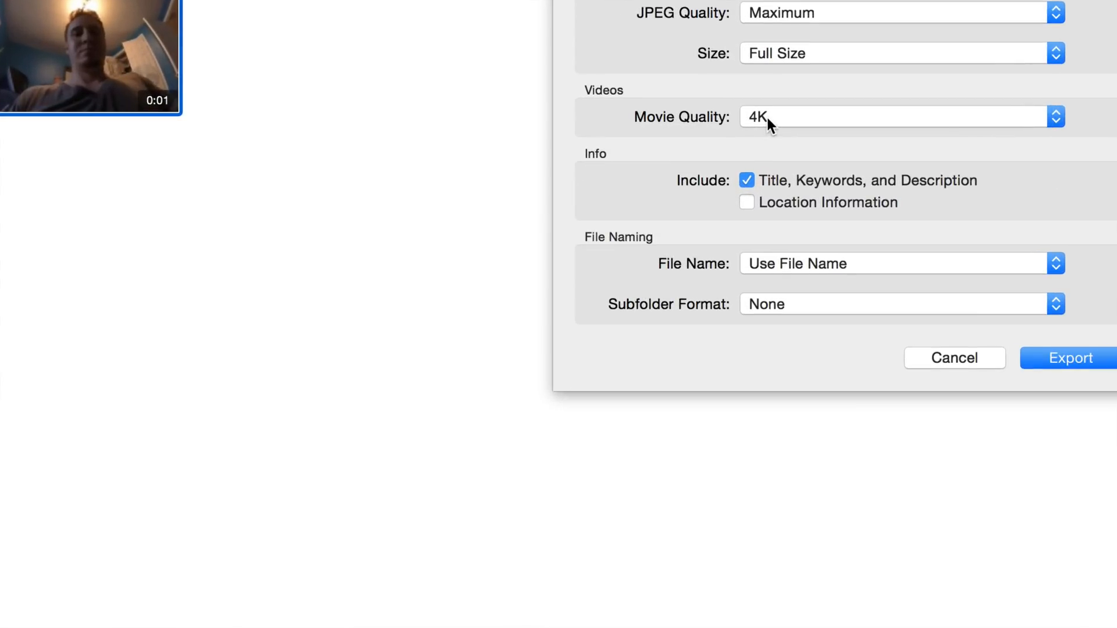
{"action": "left_click", "coordinate": [898, 117]}
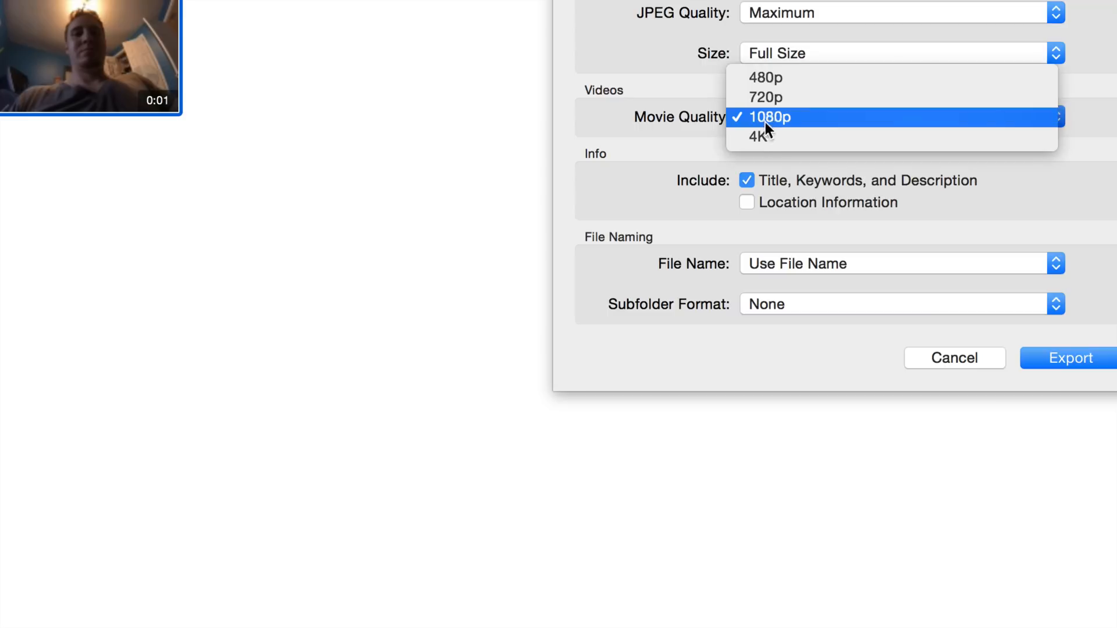
{"action": "left_click", "coordinate": [758, 136]}
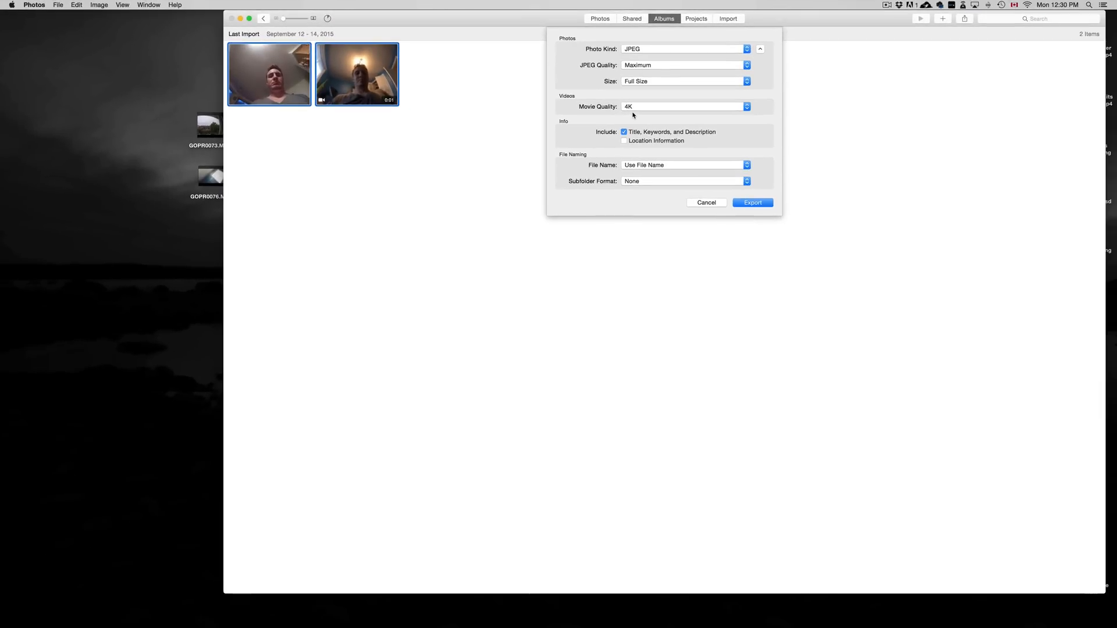
{"action": "mouse_move", "coordinate": [657, 117]}
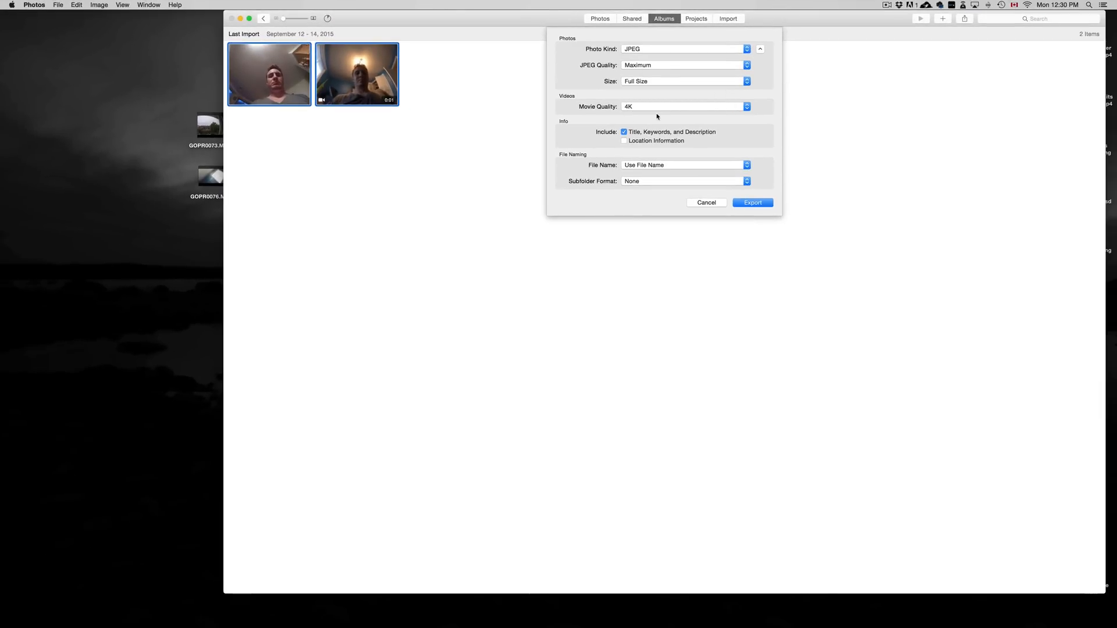
{"action": "mouse_move", "coordinate": [663, 130]}
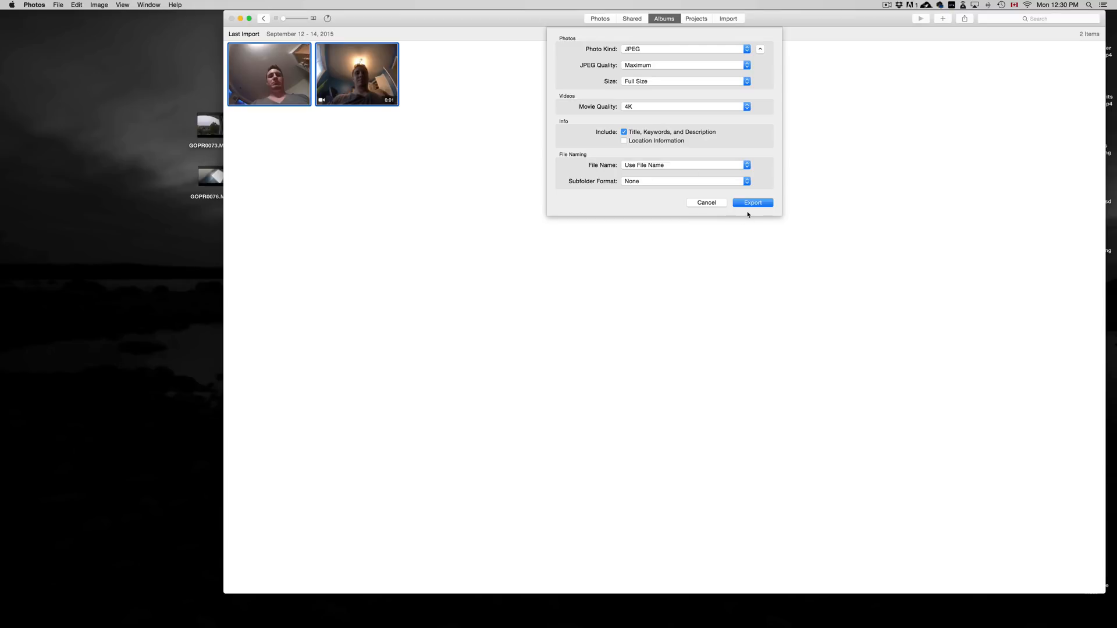
{"action": "left_click", "coordinate": [753, 202]}
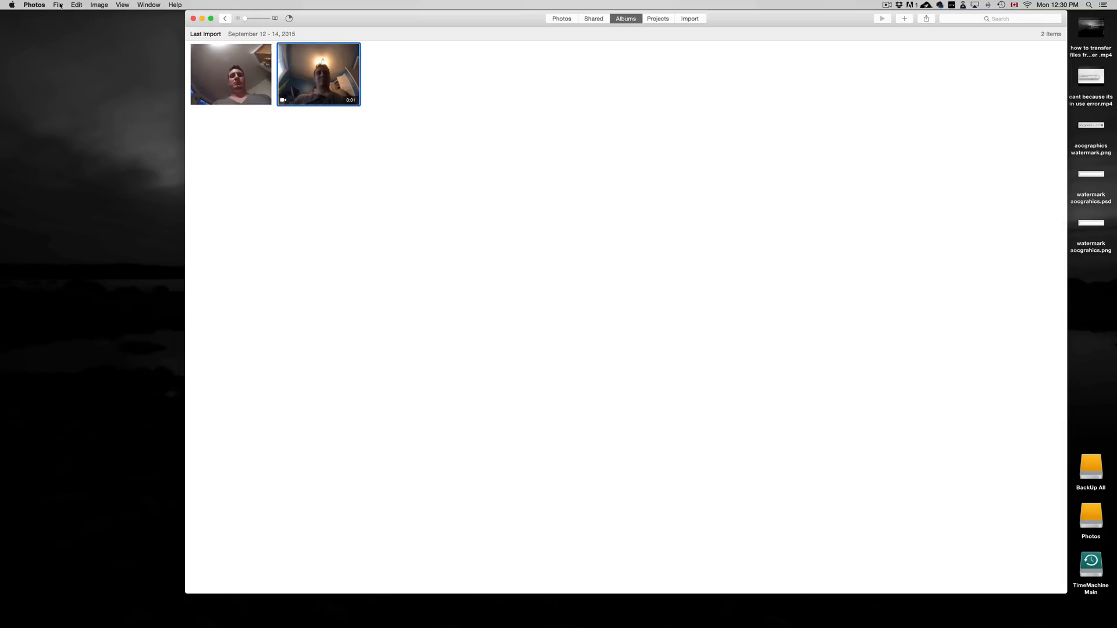
Start a File > Export of the one video at 4K quality and proceed to the save location.
{"action": "left_click", "coordinate": [58, 5]}
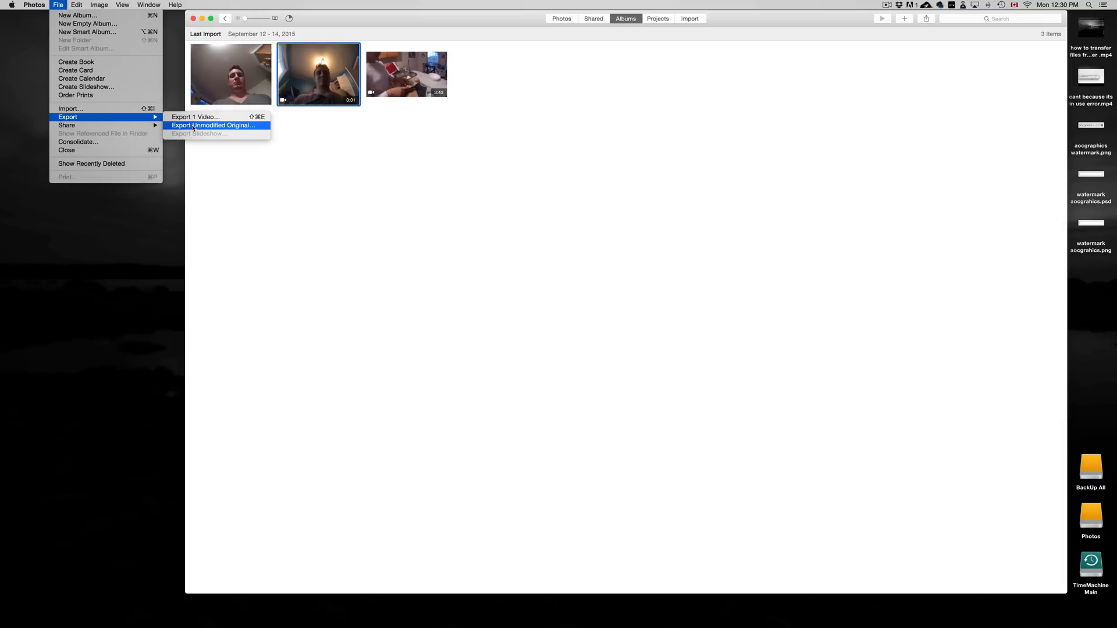
{"action": "left_click", "coordinate": [196, 117]}
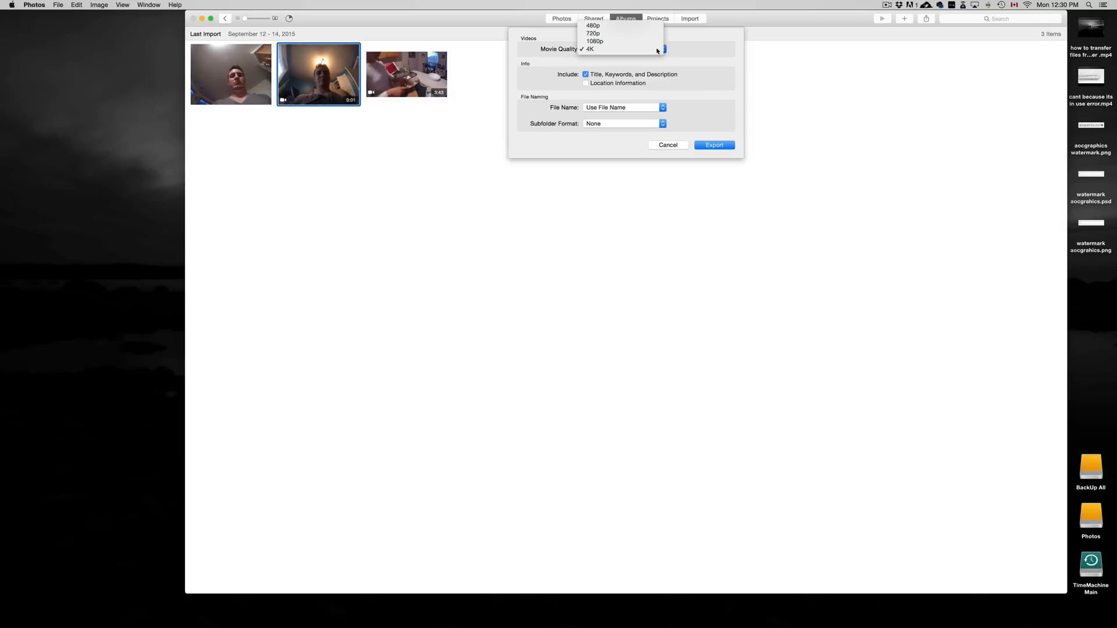
{"action": "left_click", "coordinate": [589, 48]}
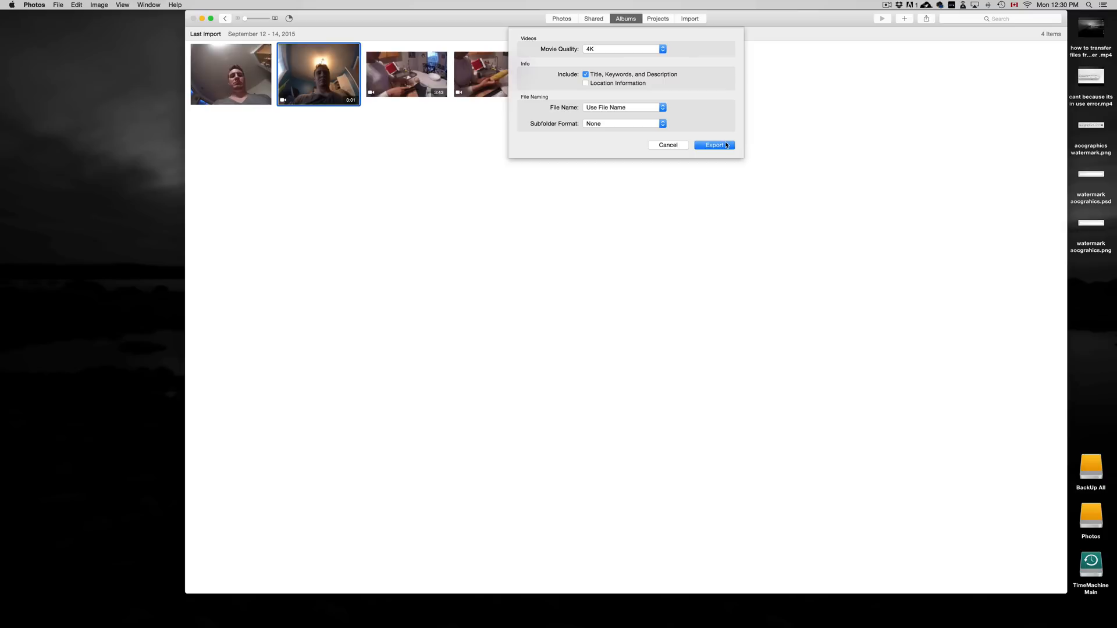
{"action": "left_click", "coordinate": [714, 145]}
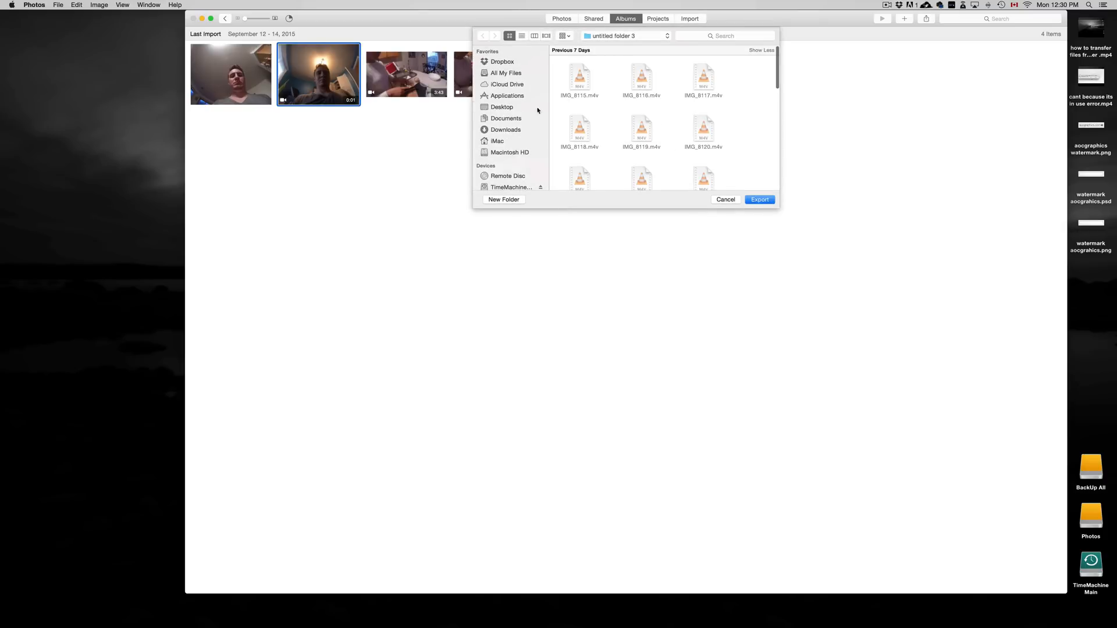
Save the exported clip to the Desktop as GOPR0078.m4v.
{"action": "left_click", "coordinate": [501, 107]}
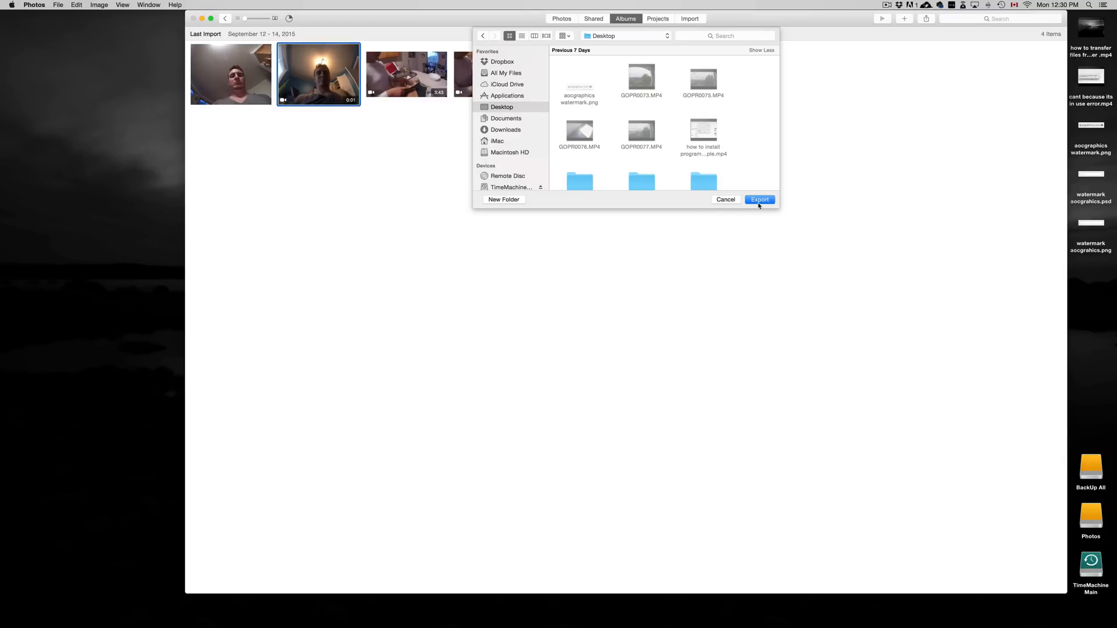
{"action": "left_click", "coordinate": [759, 199]}
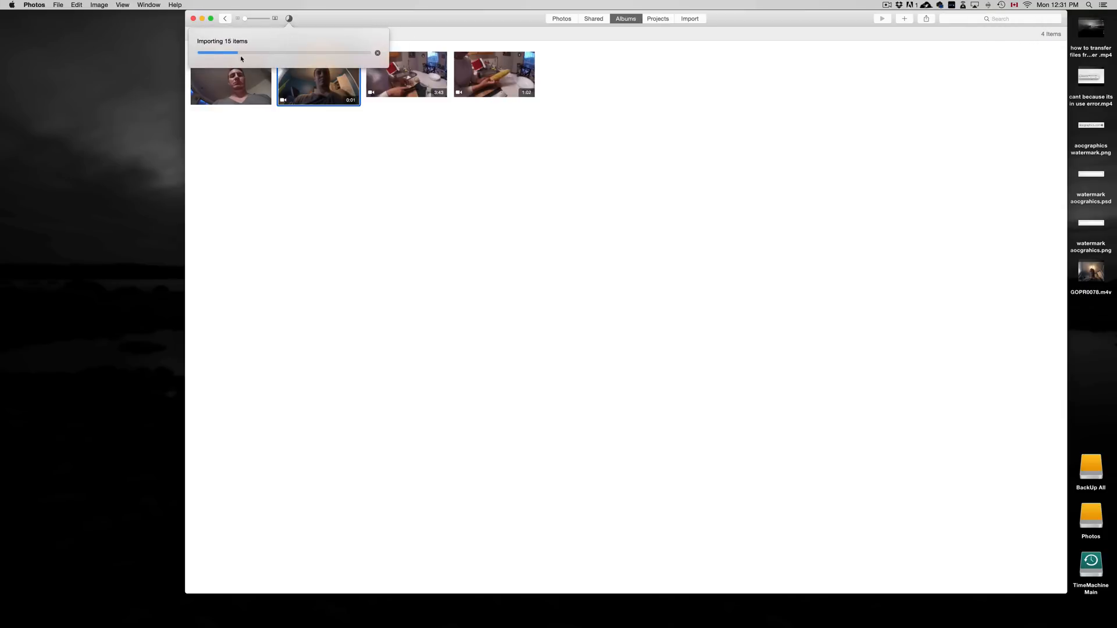
{"action": "mouse_move", "coordinate": [254, 55]}
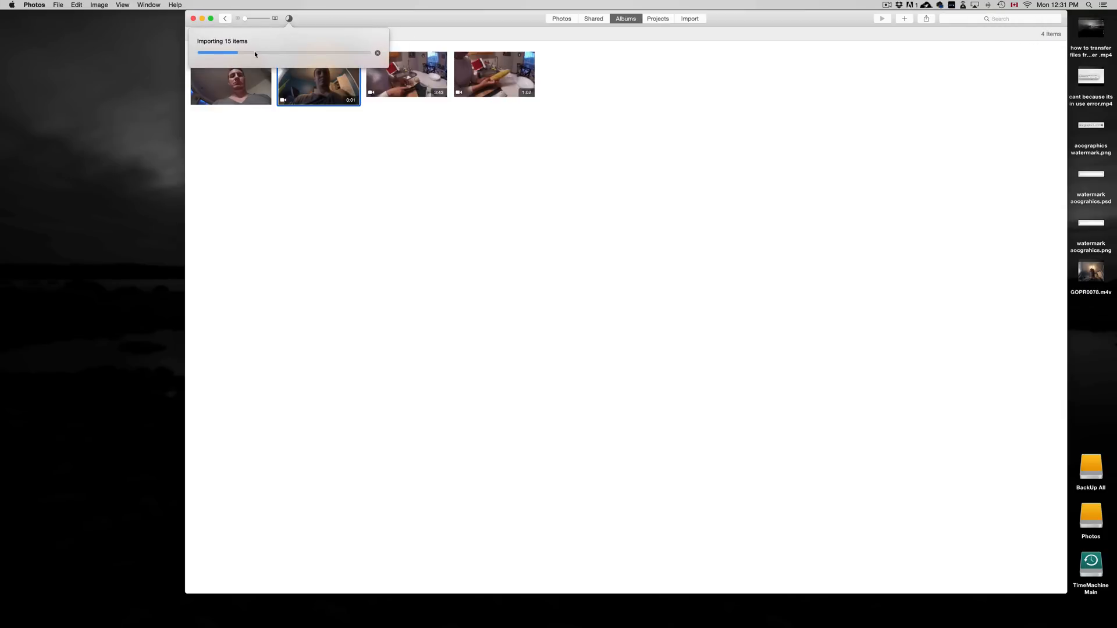
{"action": "mouse_move", "coordinate": [789, 216]}
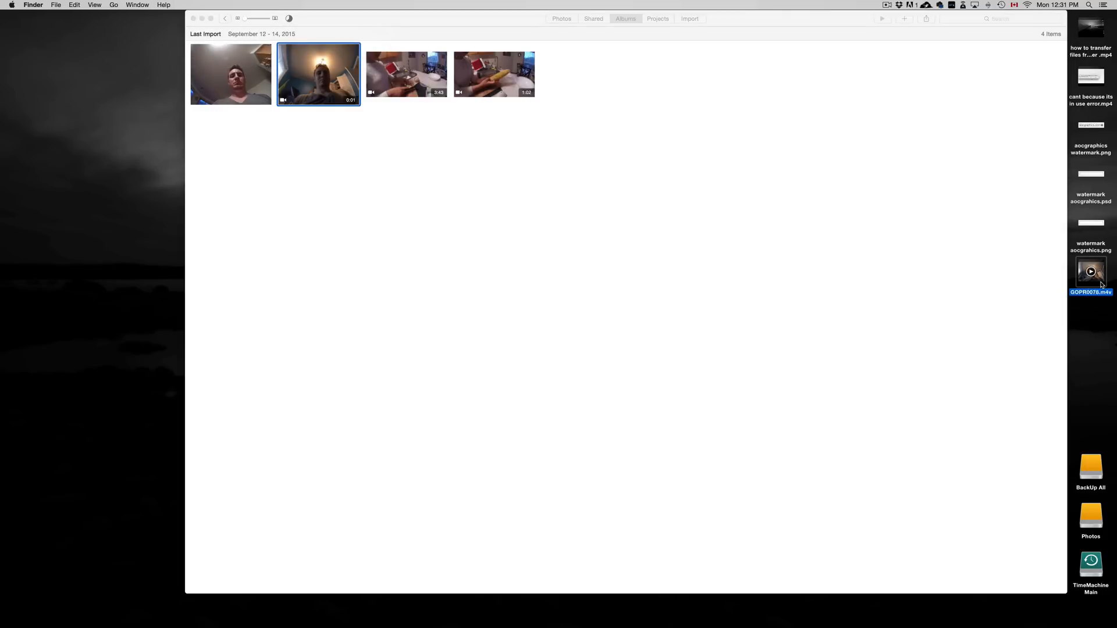
View Get Info for GOPR0078.m4v on the desktop, showing 1280×960 and 2.8 MB.
{"action": "right_click", "coordinate": [1091, 271]}
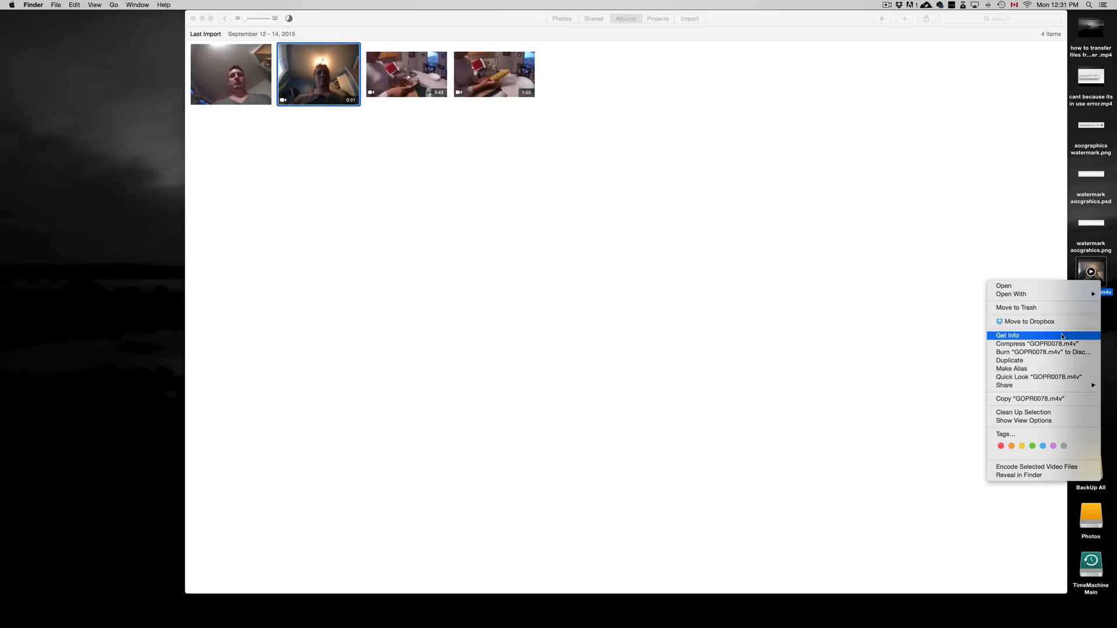
{"action": "left_click", "coordinate": [1007, 336]}
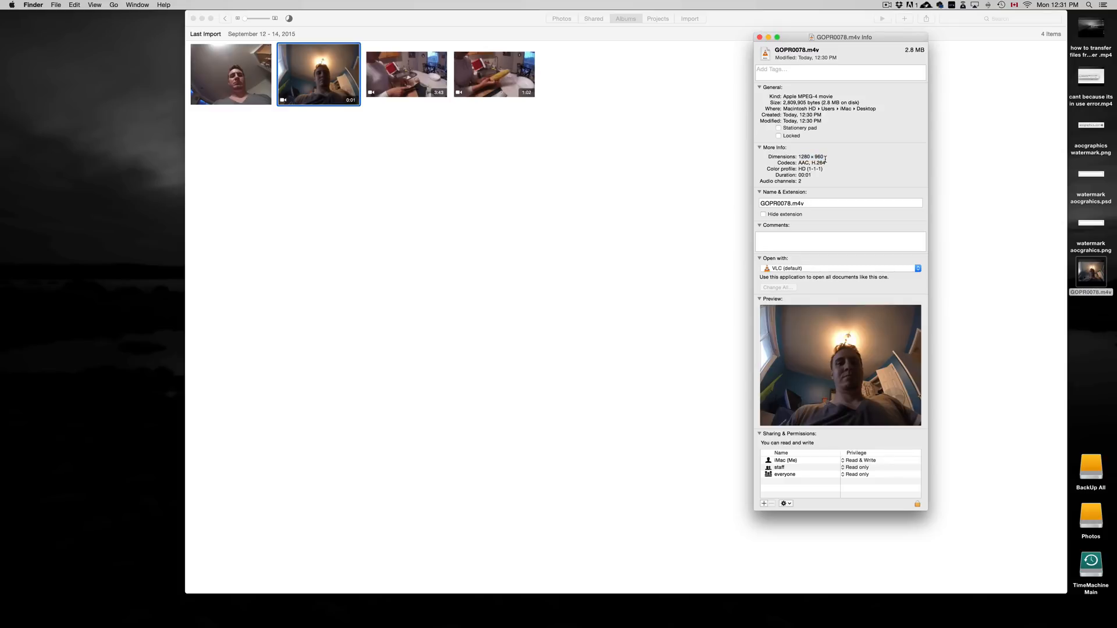
{"action": "double_click", "coordinate": [811, 155]}
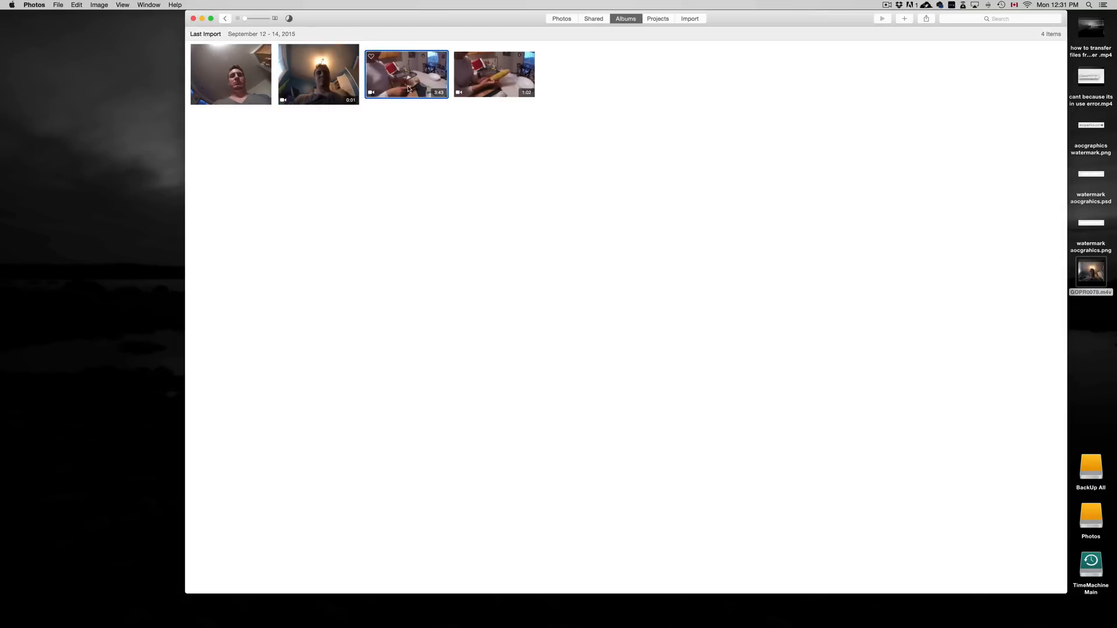
{"action": "mouse_move", "coordinate": [426, 87]}
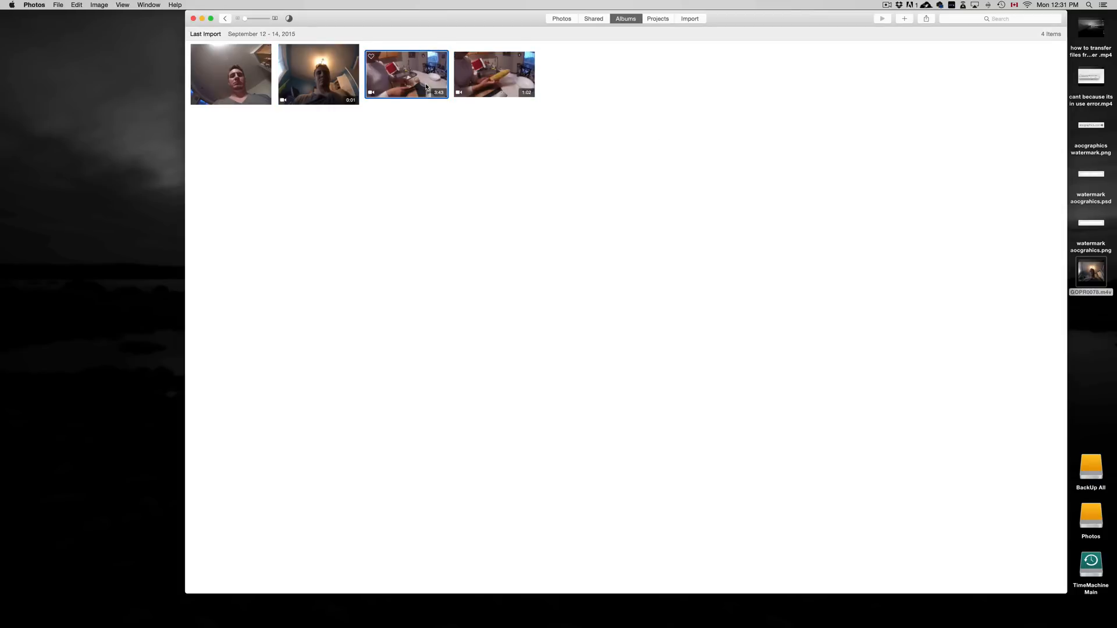
{"action": "left_click", "coordinate": [573, 183]}
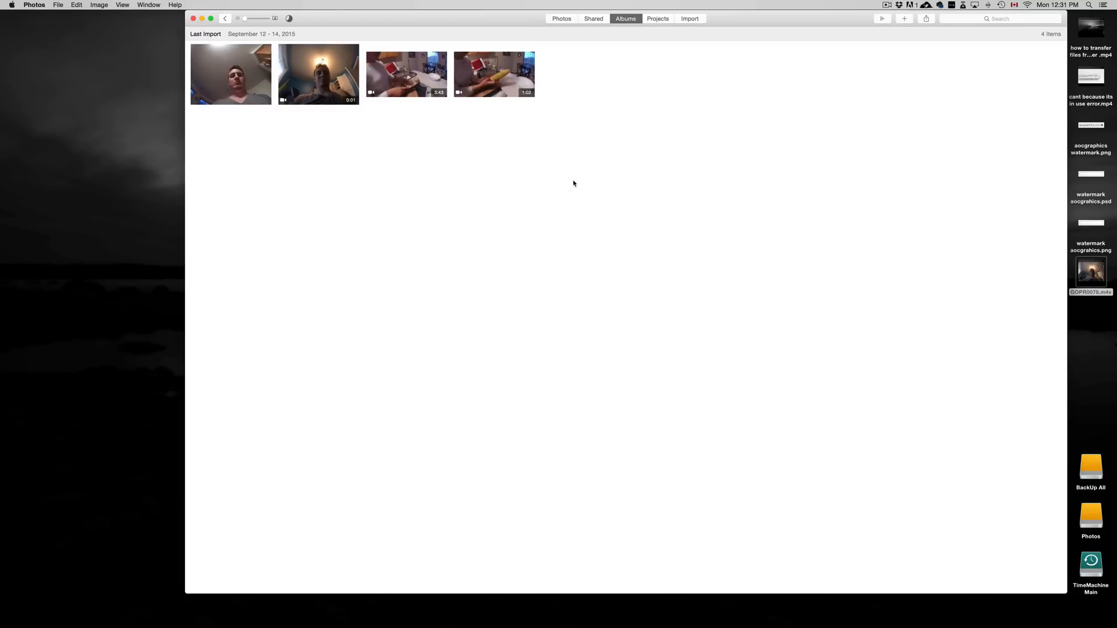